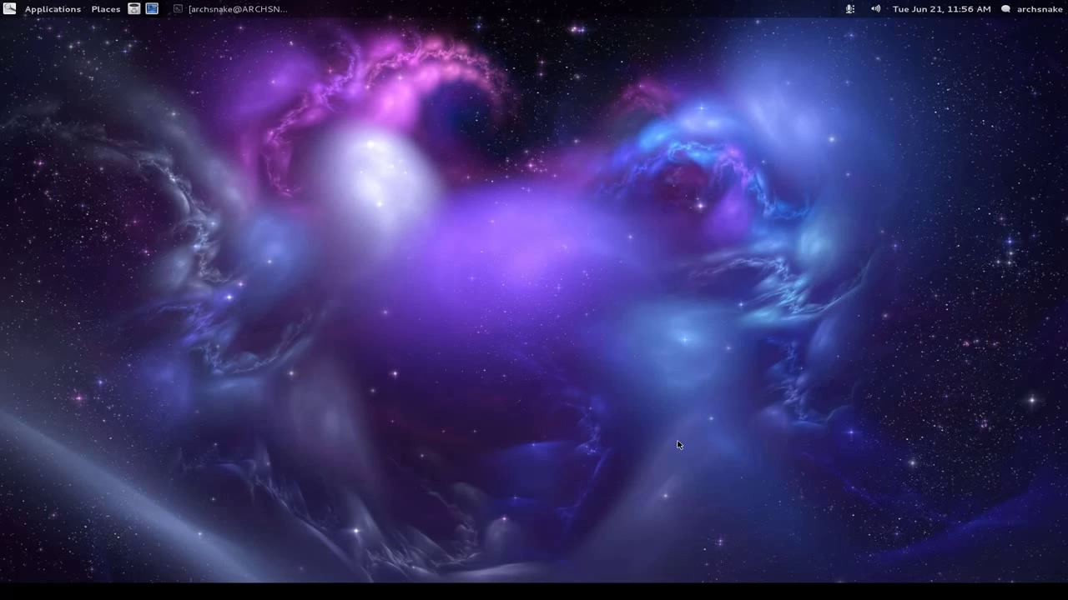
pyautogui.moveTo(523, 384)
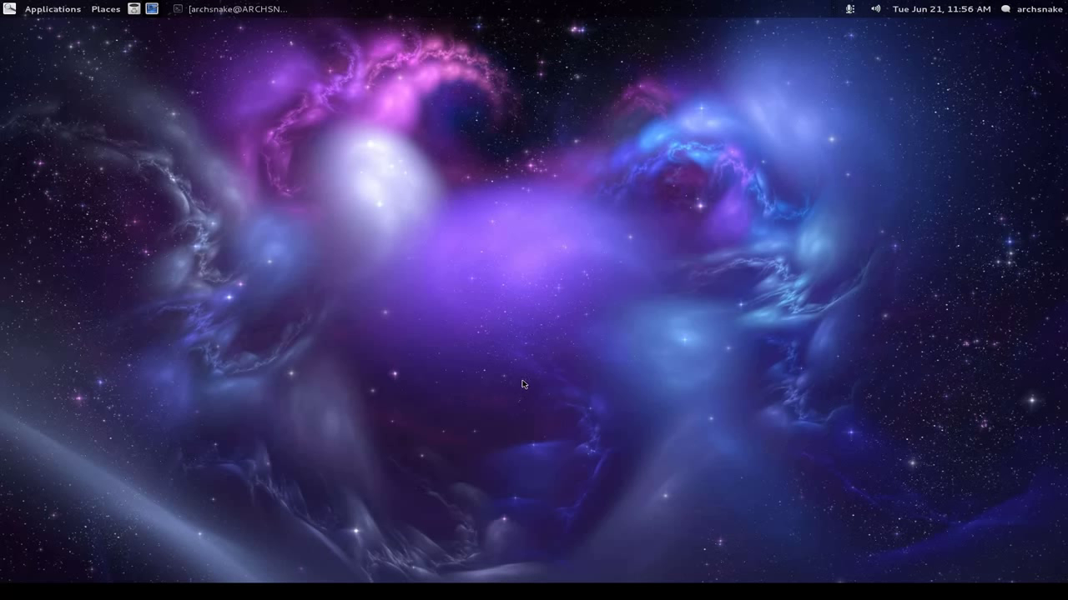
pyautogui.moveTo(482, 286)
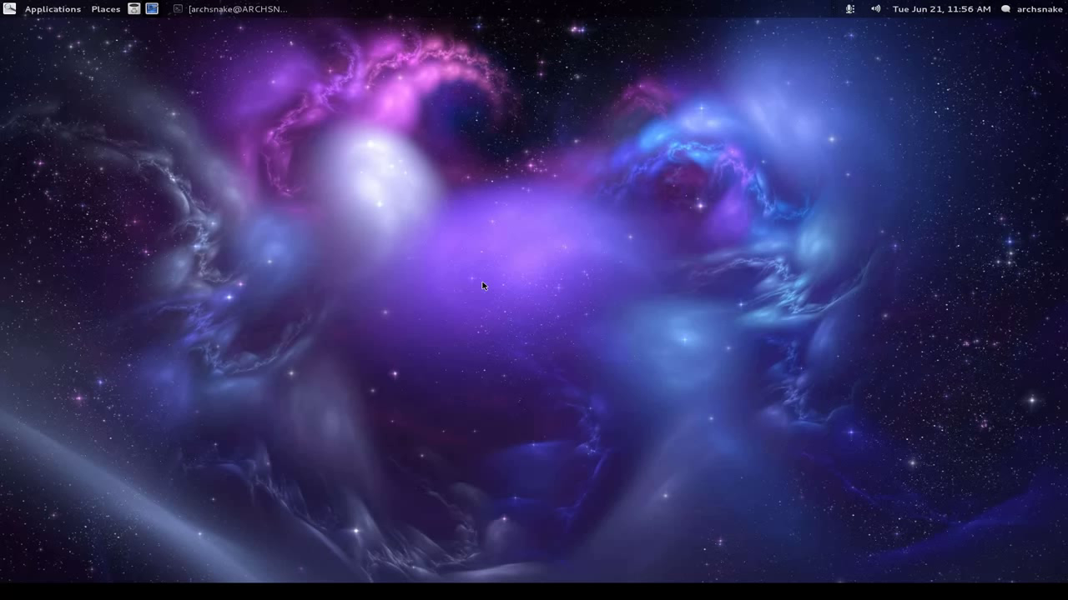
pyautogui.moveTo(471, 48)
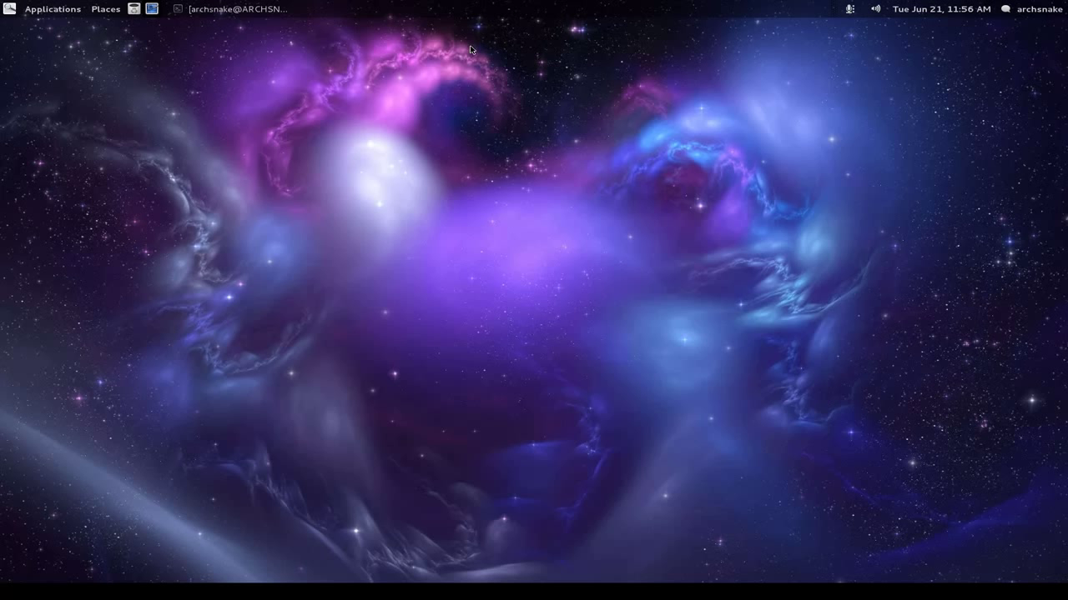
pyautogui.moveTo(467, 58)
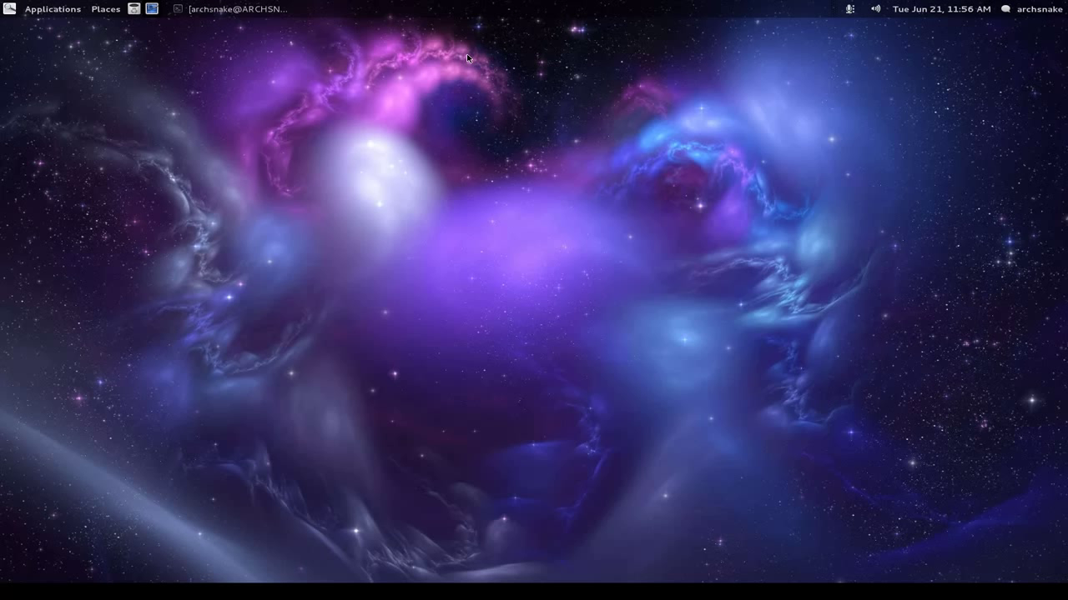
pyautogui.moveTo(709, 209)
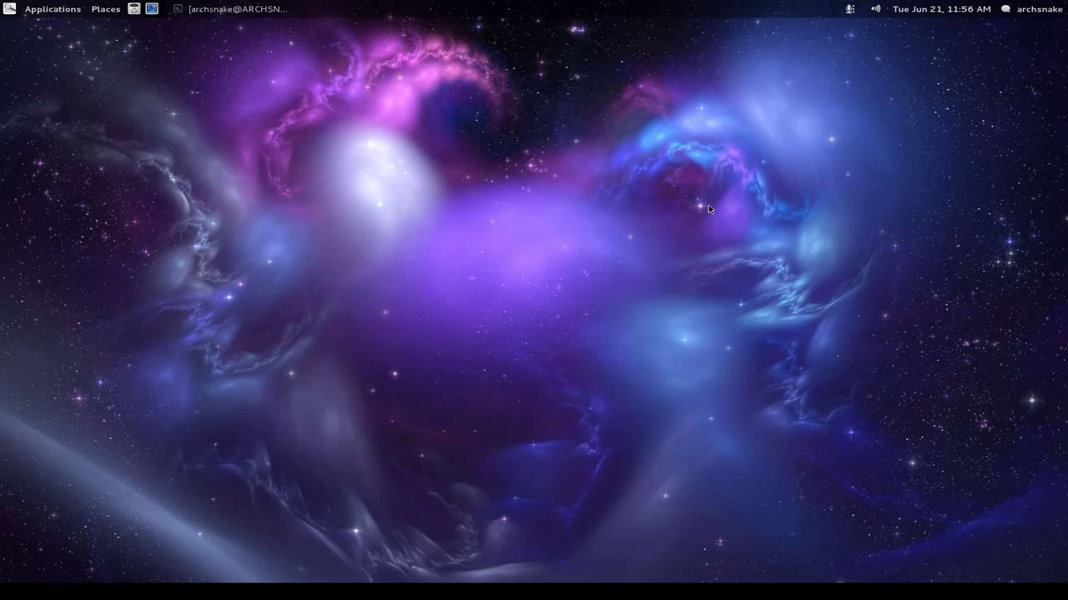
pyautogui.moveTo(578, 121)
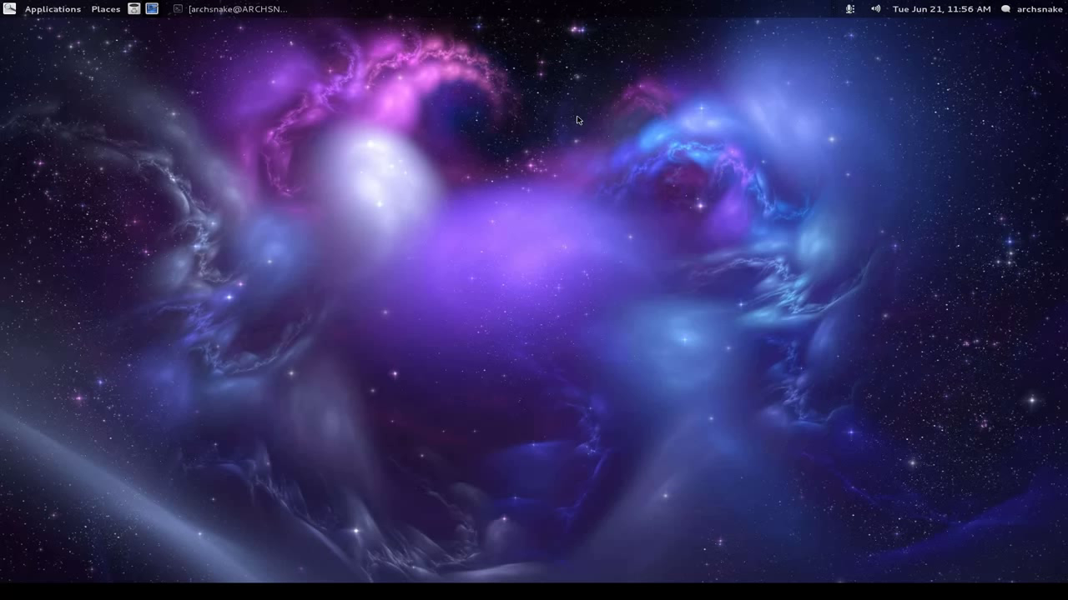
pyautogui.moveTo(498, 166)
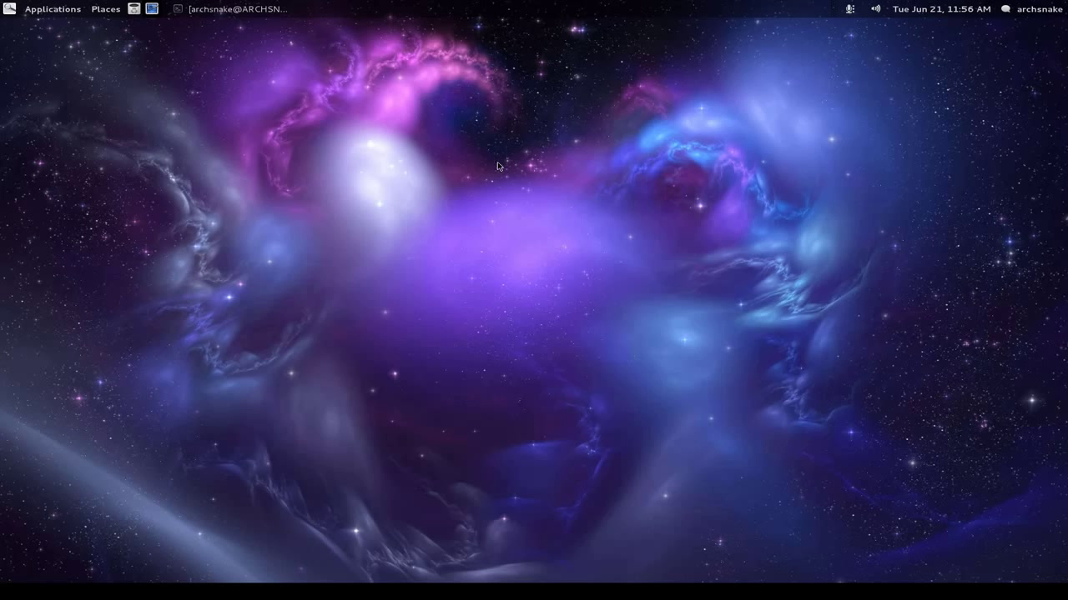
# Step: Bring up the top panel's context menu to reach the Add to Panel applet list
pyautogui.rightClick(499, 166)
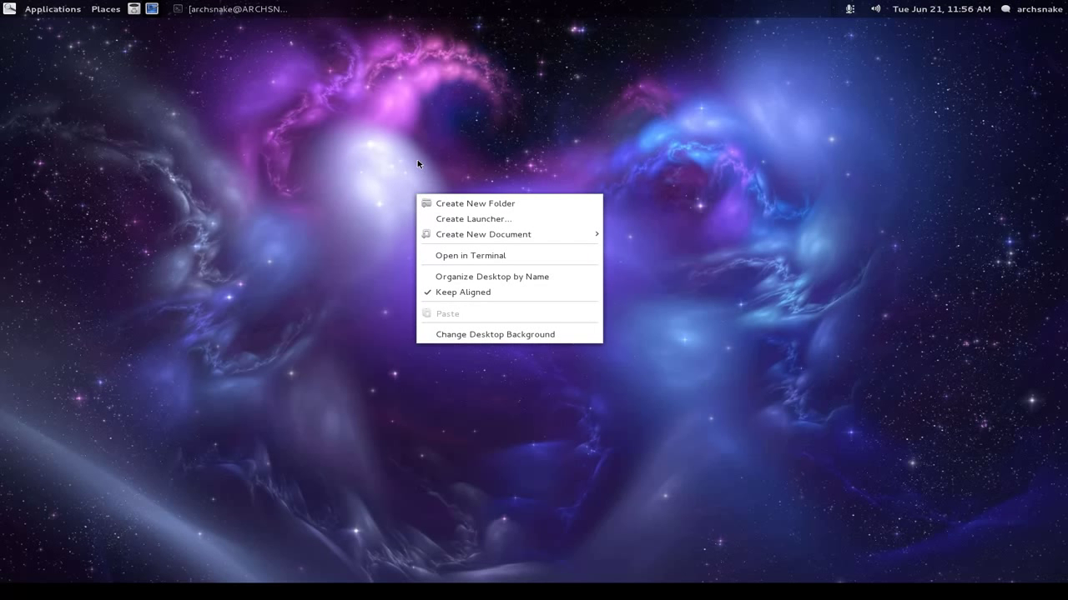
pyautogui.moveTo(467, 237)
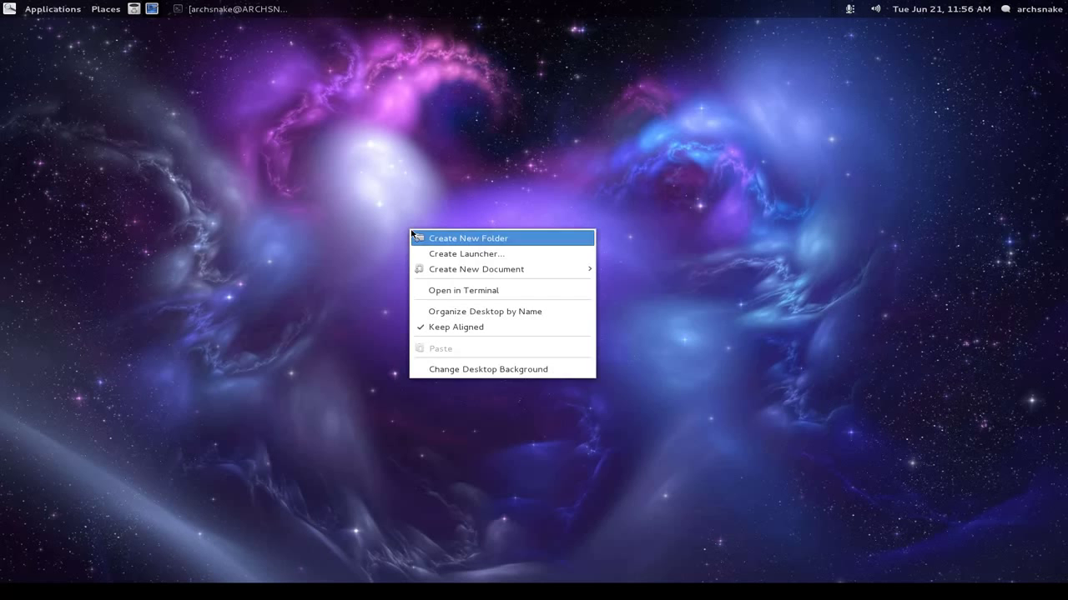
pyautogui.moveTo(474, 389)
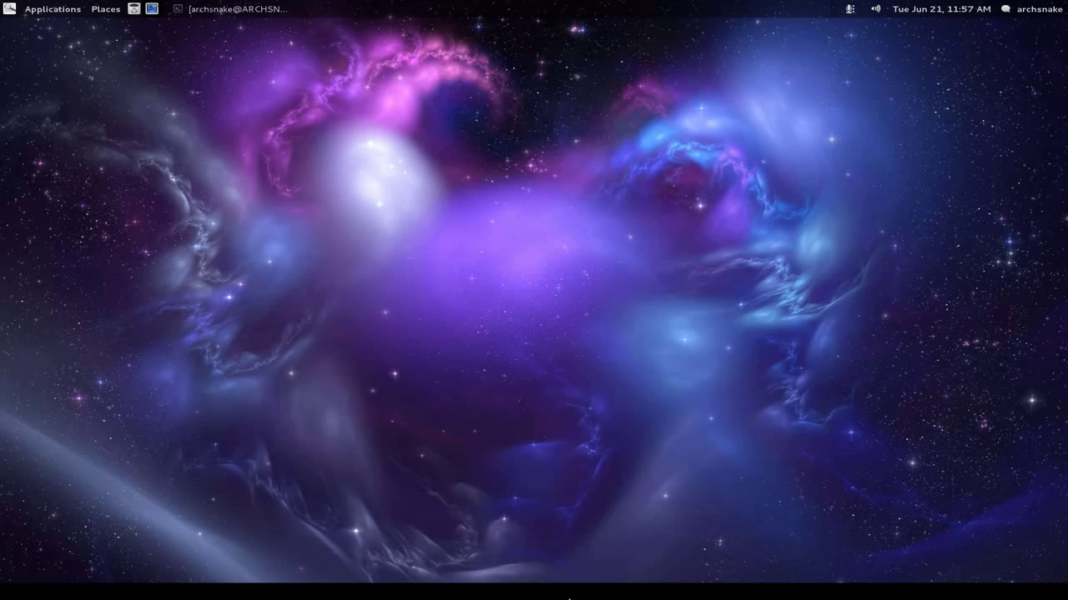
pyautogui.rightClick(475, 38)
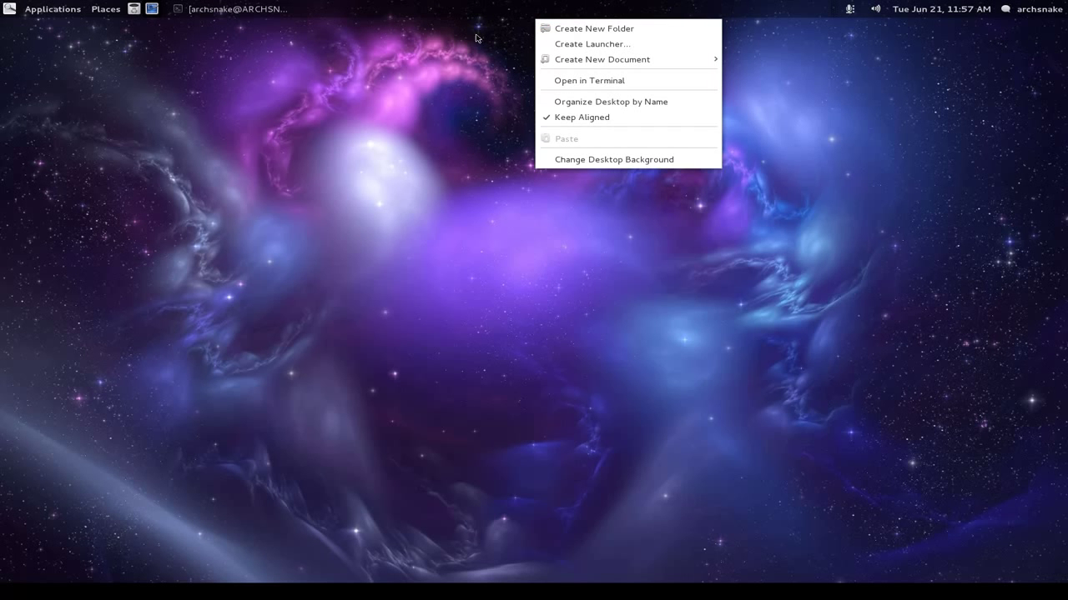
pyautogui.click(51, 9)
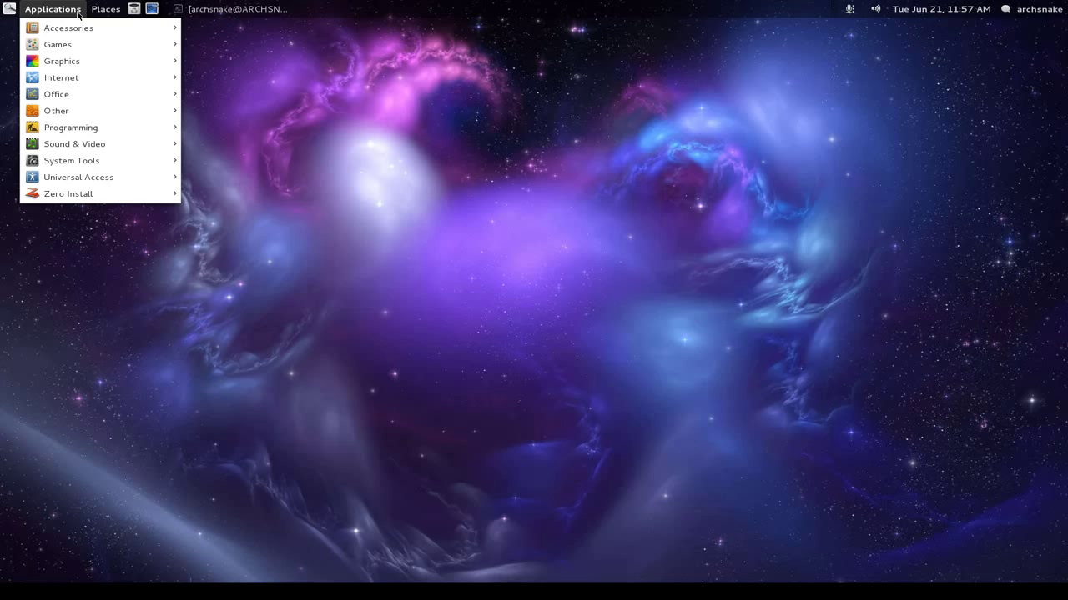
pyautogui.click(345, 54)
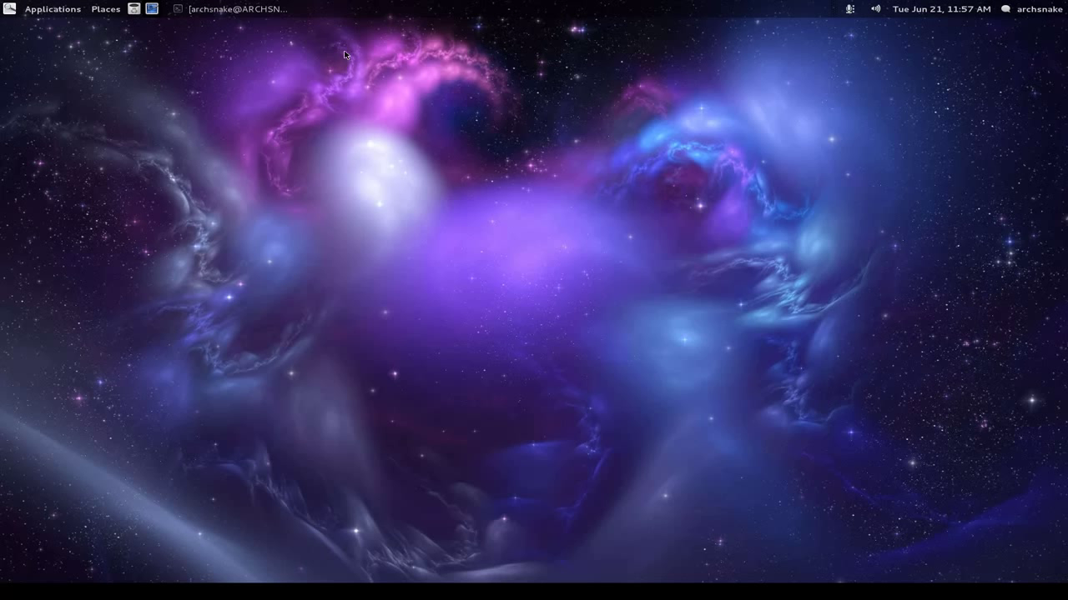
pyautogui.moveTo(430, 284)
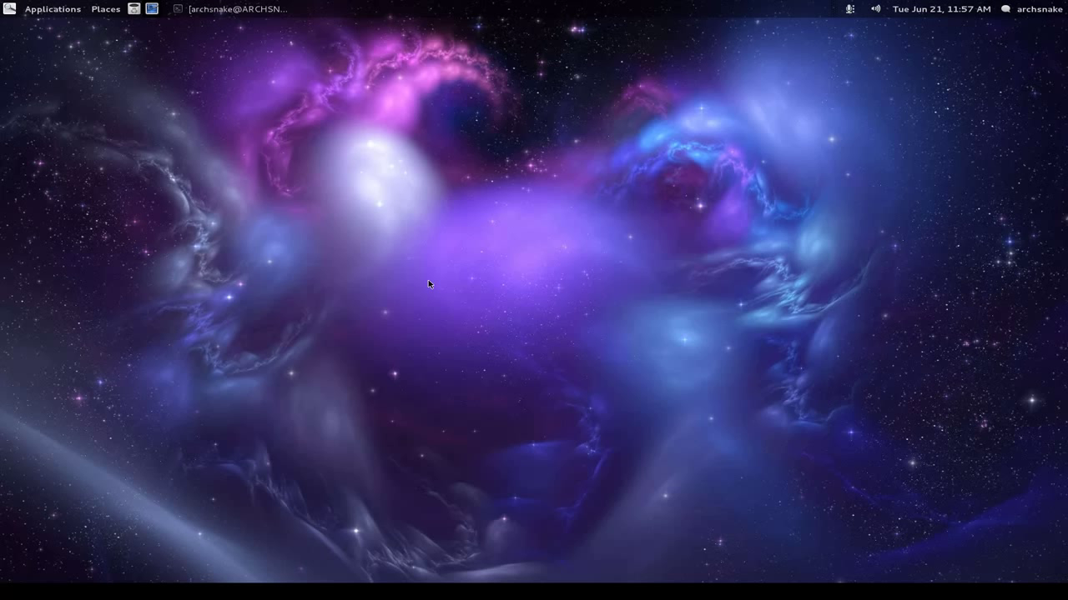
pyautogui.moveTo(517, 190)
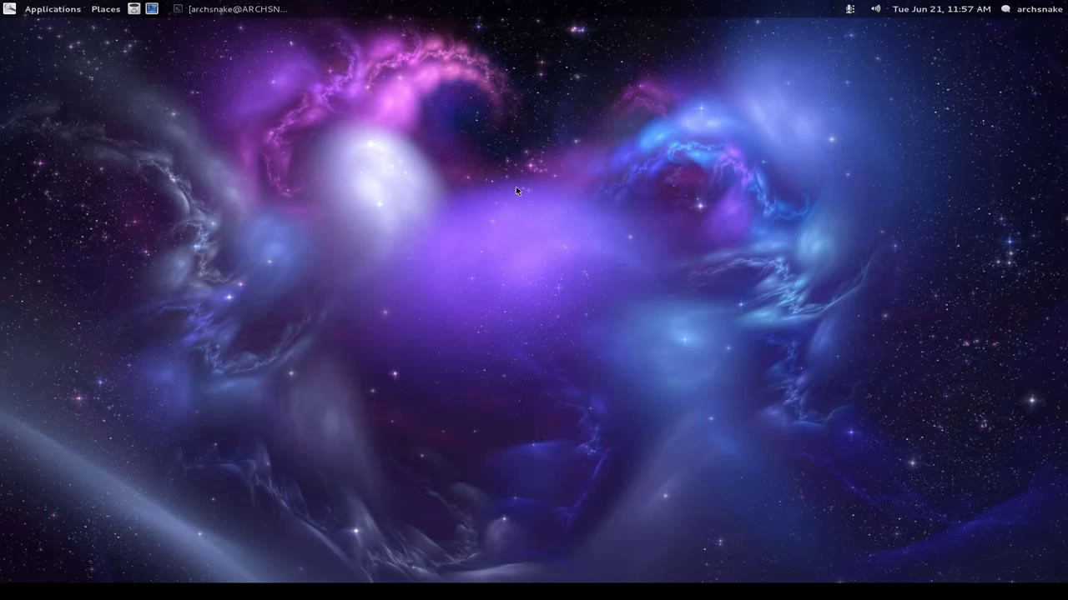
pyautogui.moveTo(511, 13)
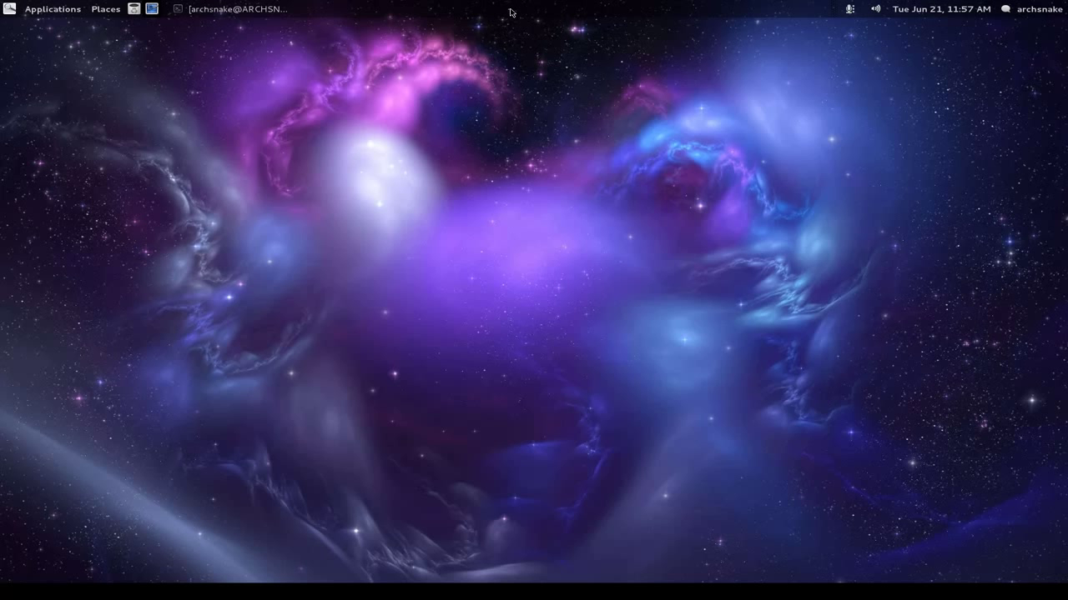
pyautogui.rightClick(511, 9)
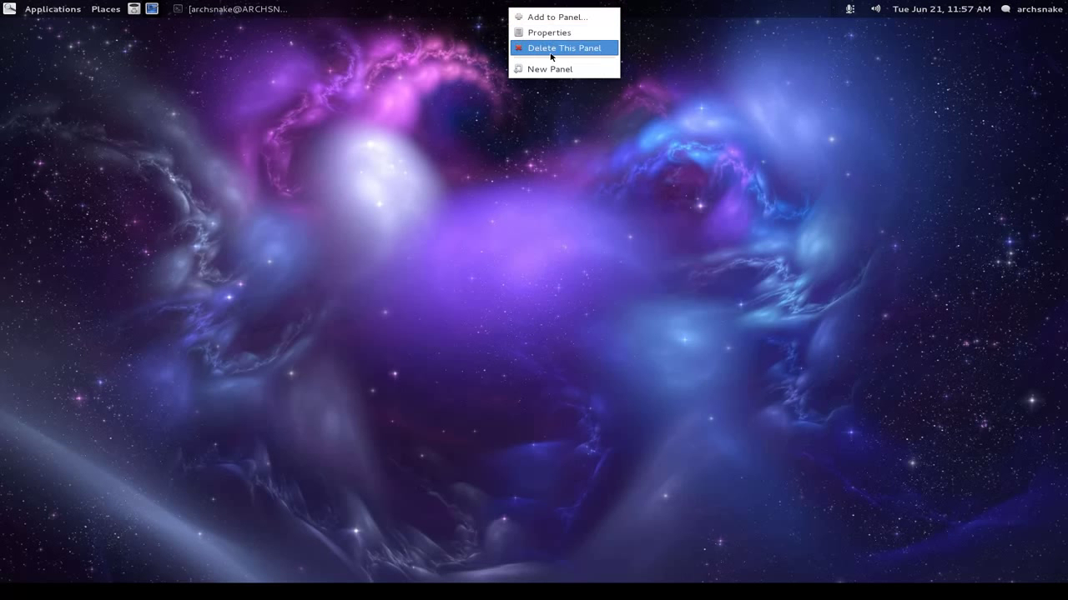
pyautogui.moveTo(626, 206)
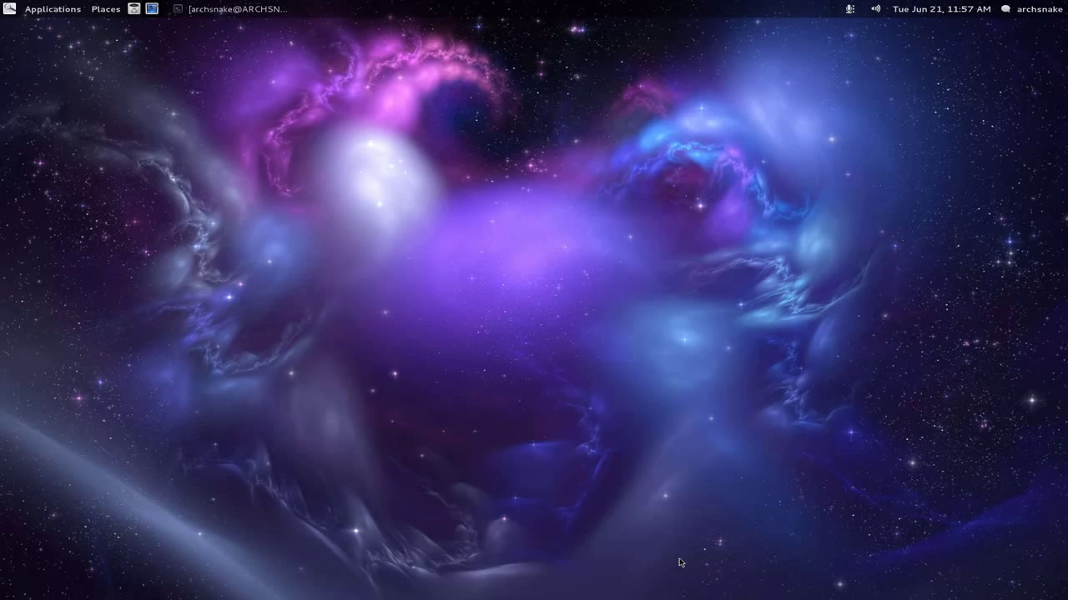
pyautogui.rightClick(542, 10)
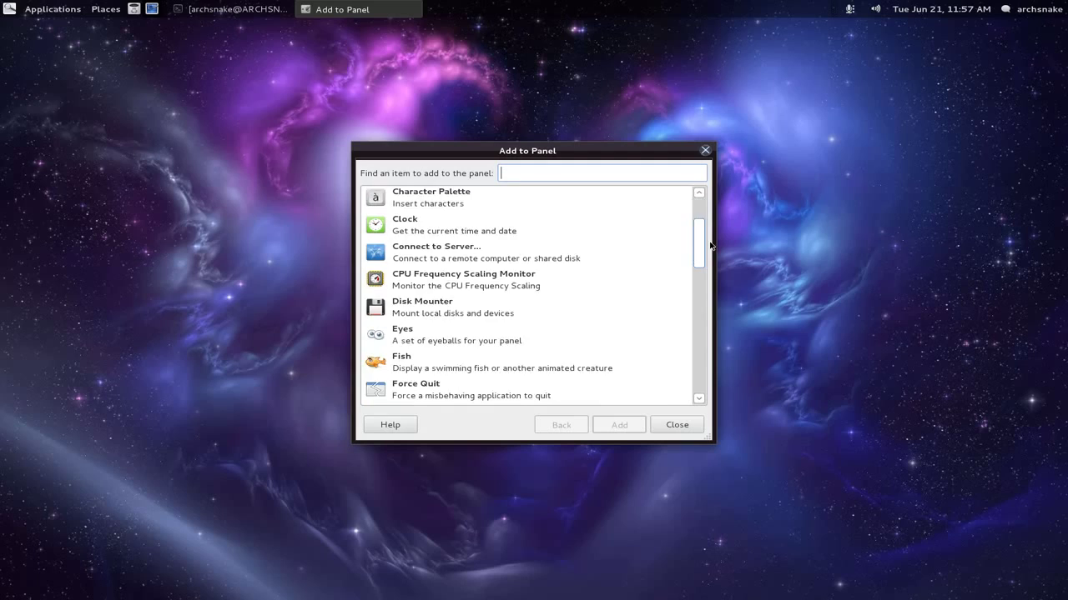
# Step: Browse and dismiss the Applications menu while locating the panel
pyautogui.scroll(-3)
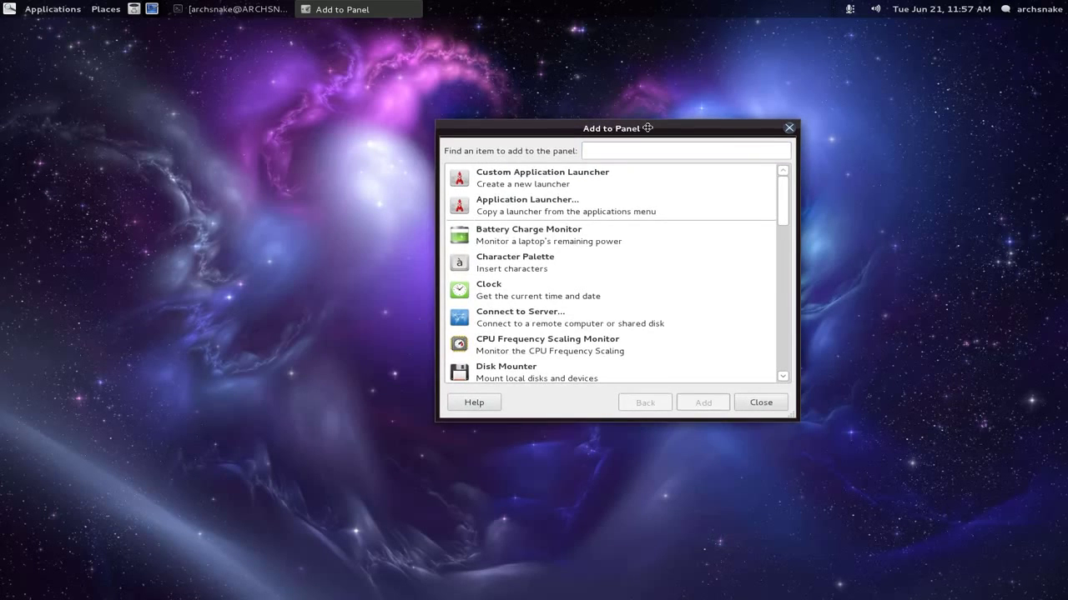
pyautogui.rightClick(225, 325)
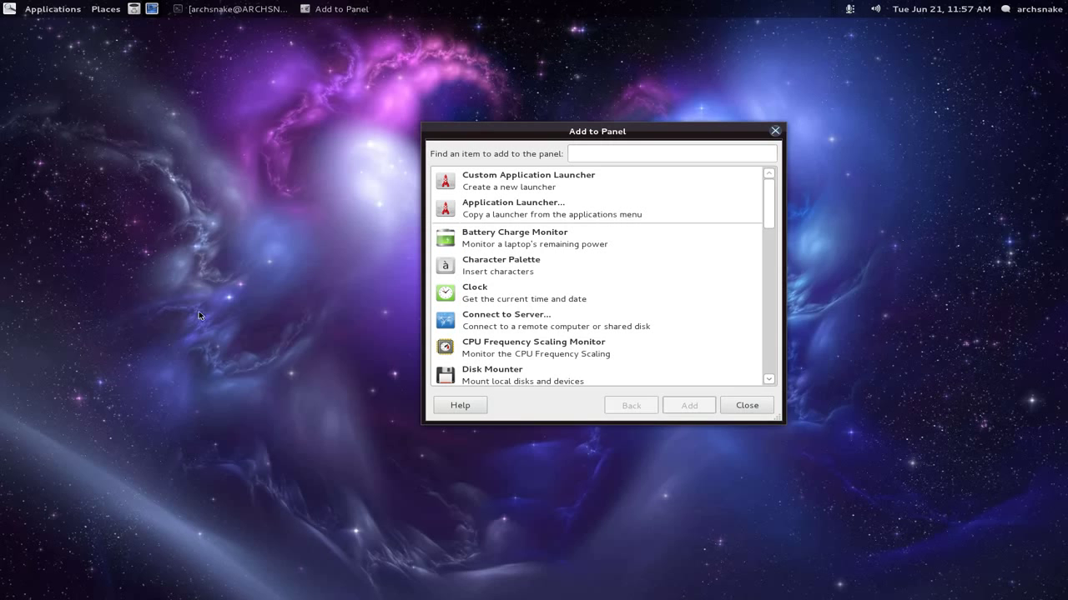
pyautogui.click(53, 8)
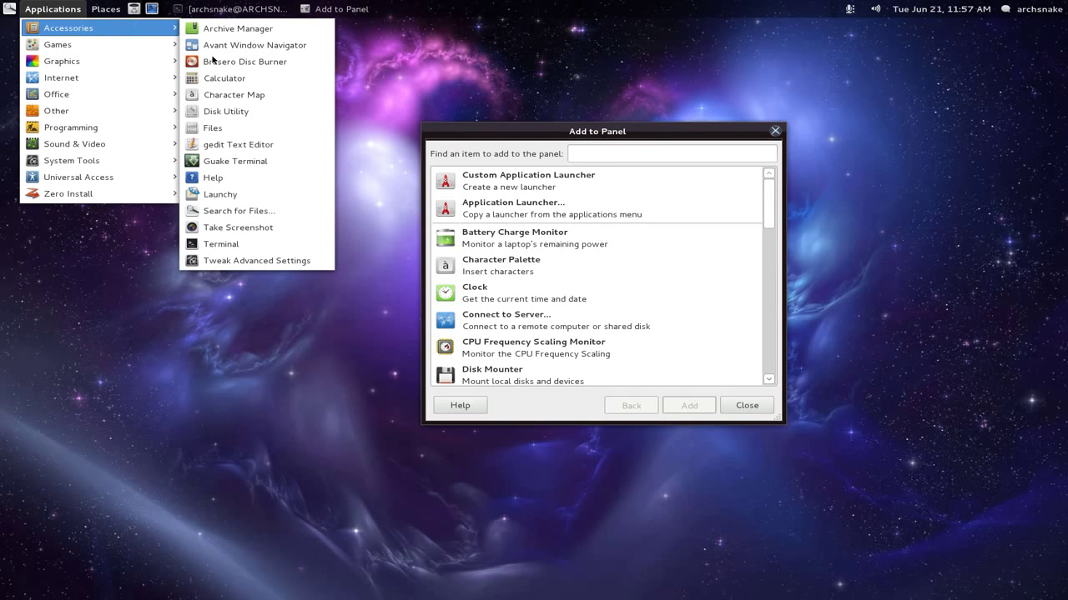
pyautogui.click(256, 260)
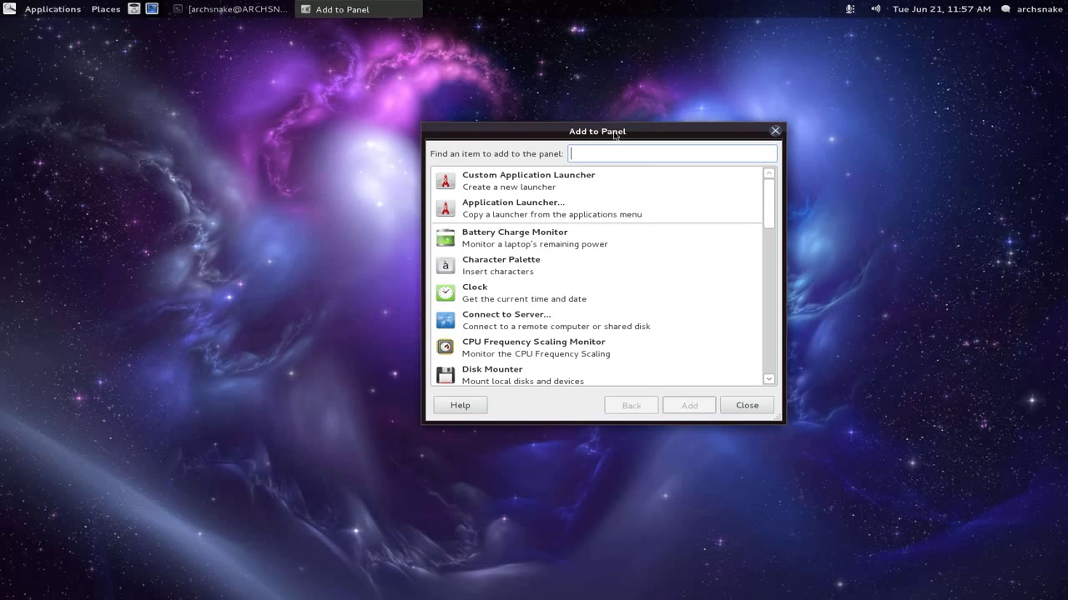
# Step: Reposition the Add to Panel window, scroll the list, and add Show Desktop
pyautogui.moveTo(596, 131); pyautogui.dragTo(530, 91)
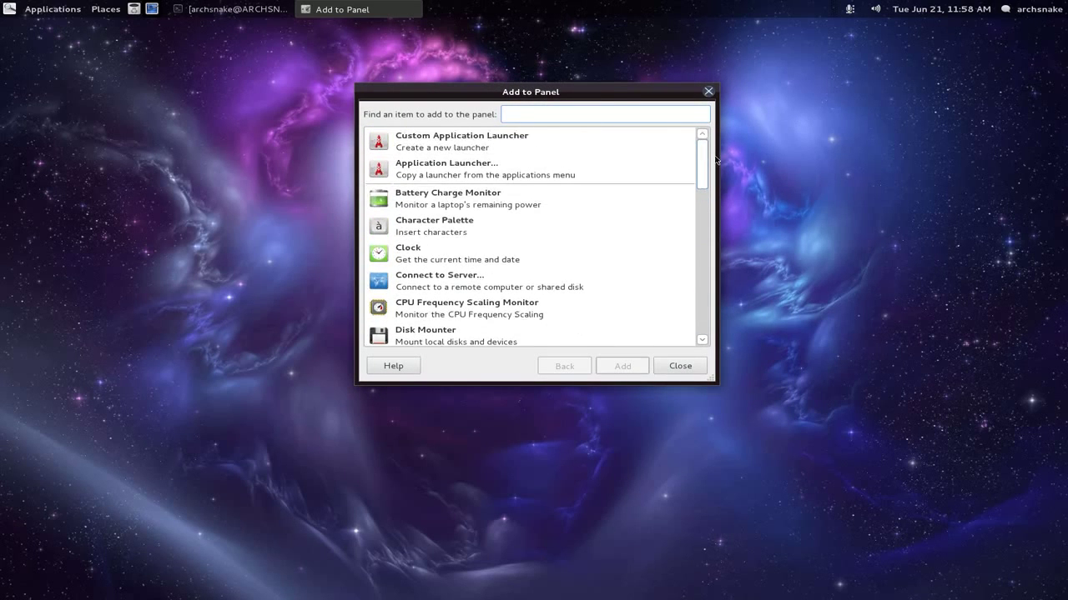
pyautogui.scroll(-3)
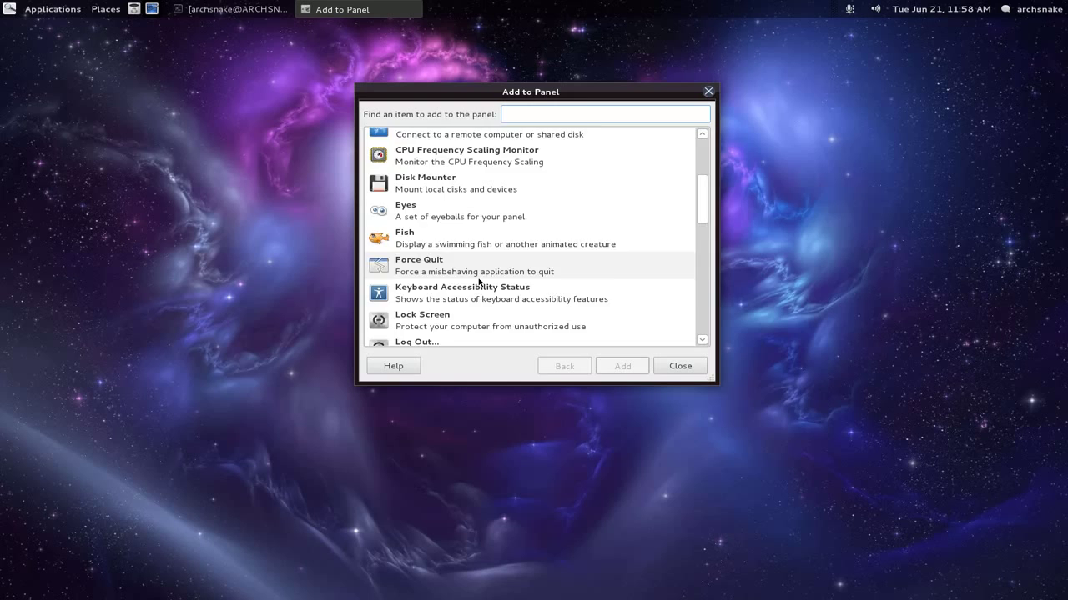
pyautogui.scroll(-3)
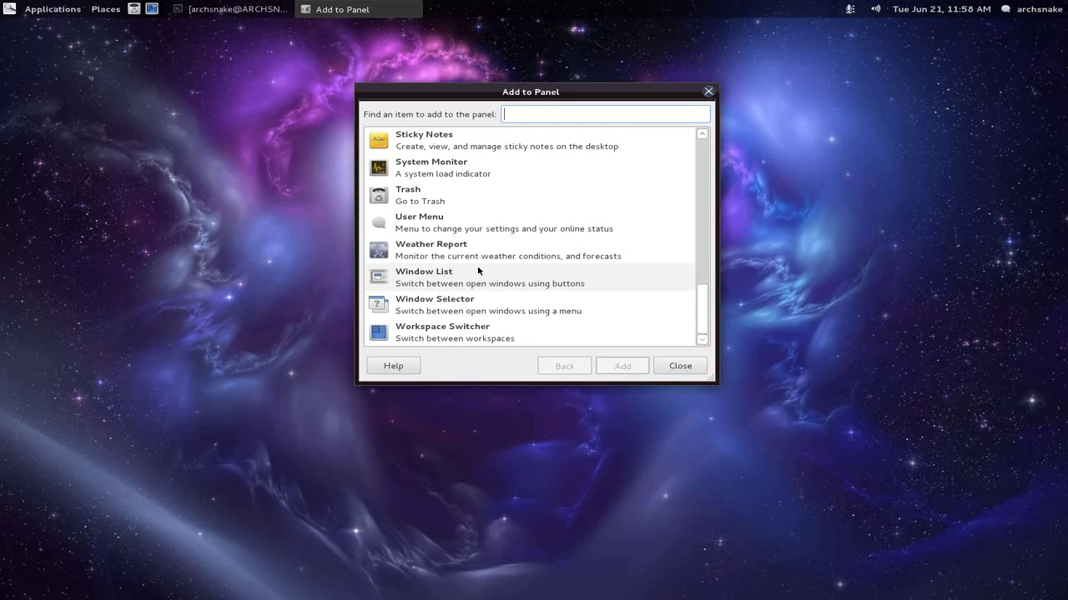
pyautogui.click(430, 251)
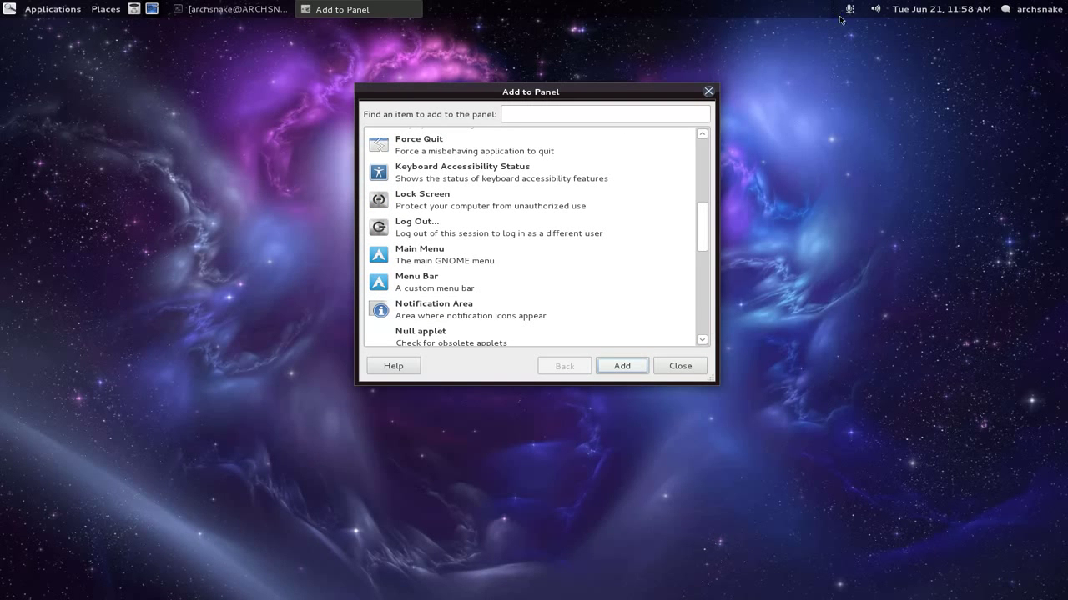
pyautogui.click(849, 8)
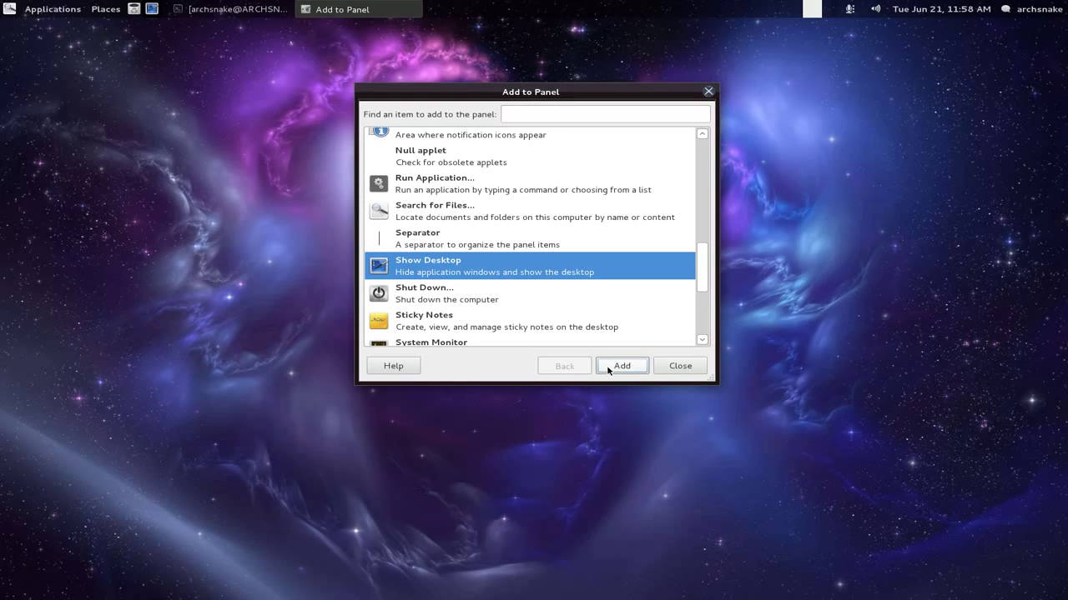
pyautogui.click(622, 365)
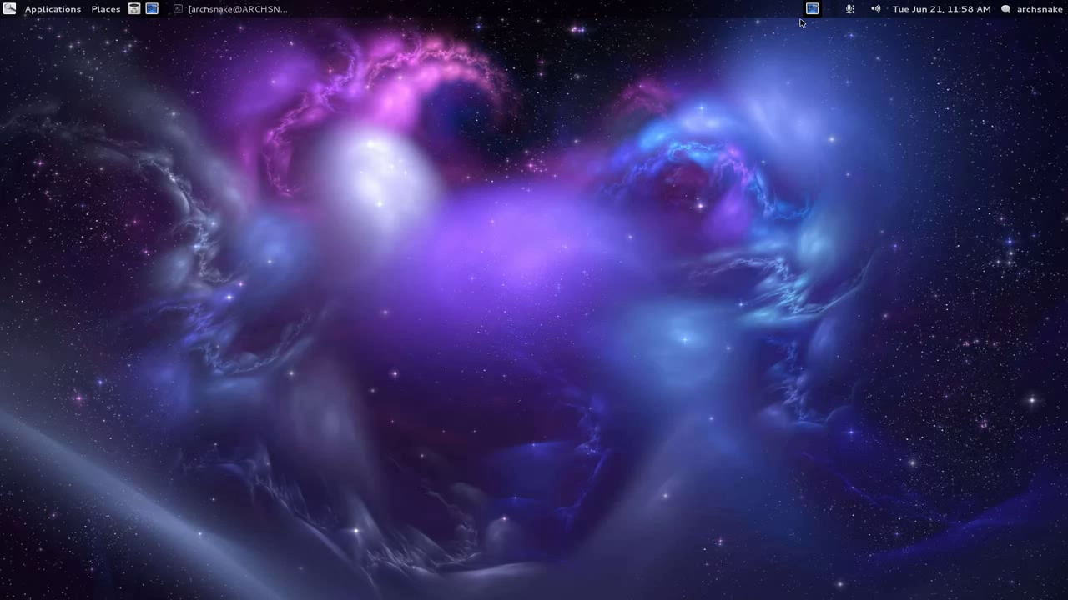
# Step: Remove the Show Desktop applet and status icons from the panel's right side
pyautogui.rightClick(811, 9)
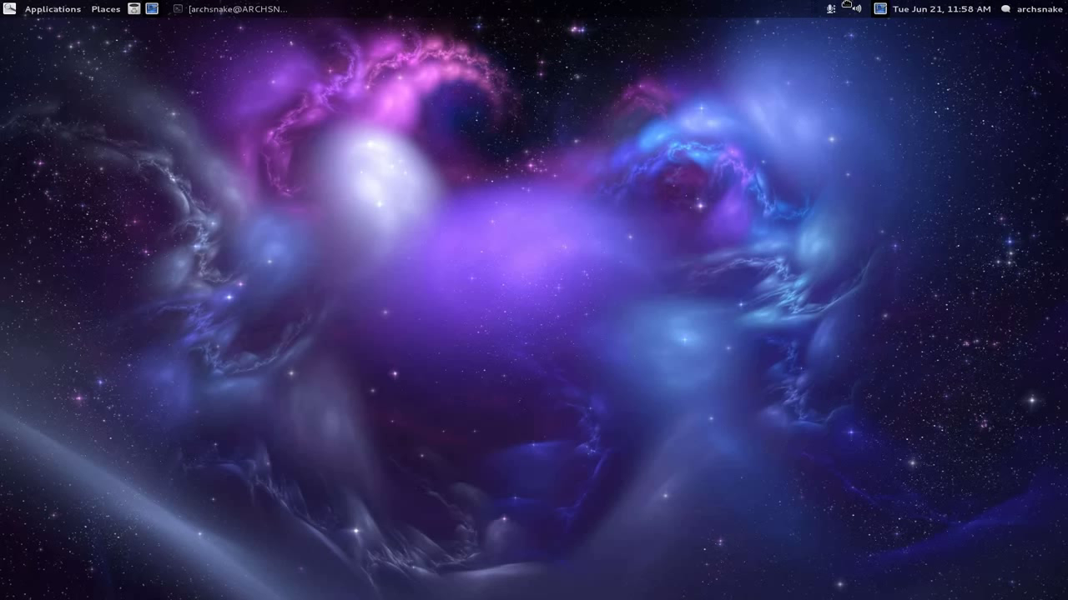
pyautogui.rightClick(834, 8)
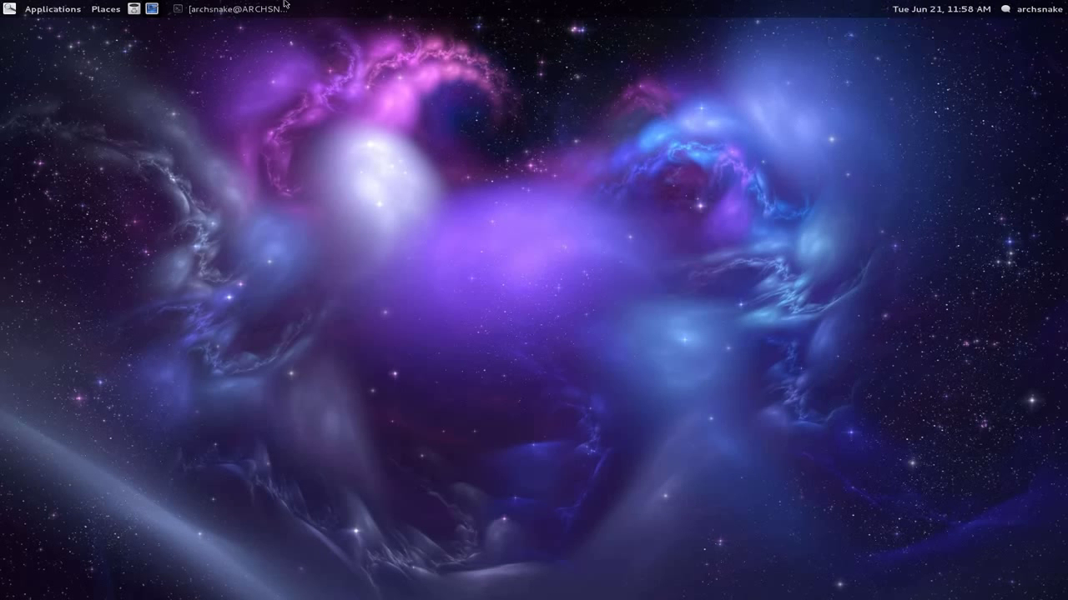
pyautogui.moveTo(469, 231)
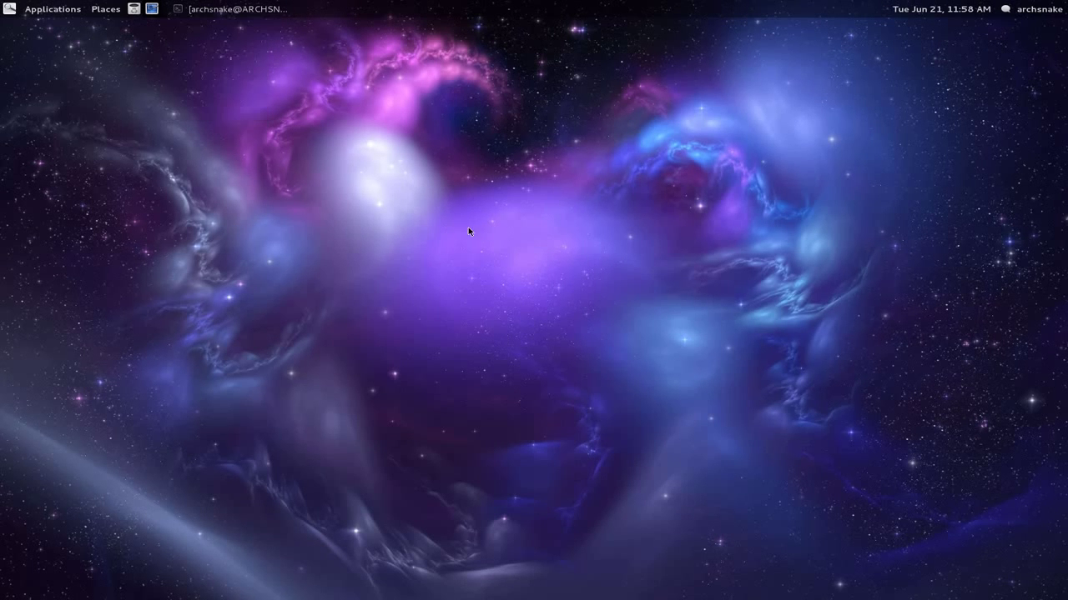
pyautogui.moveTo(247, 108)
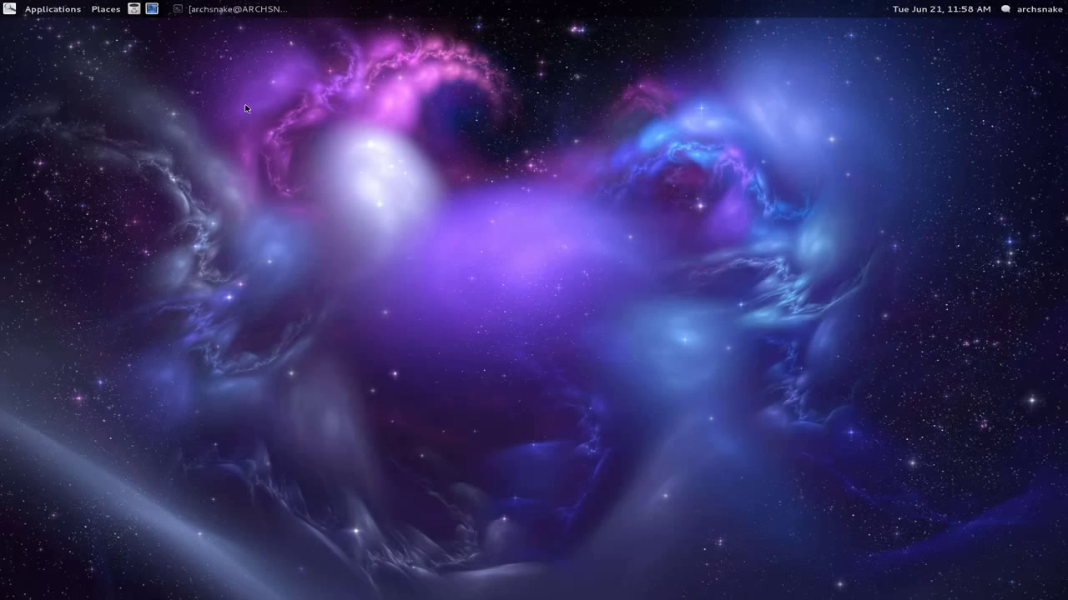
pyautogui.moveTo(440, 4)
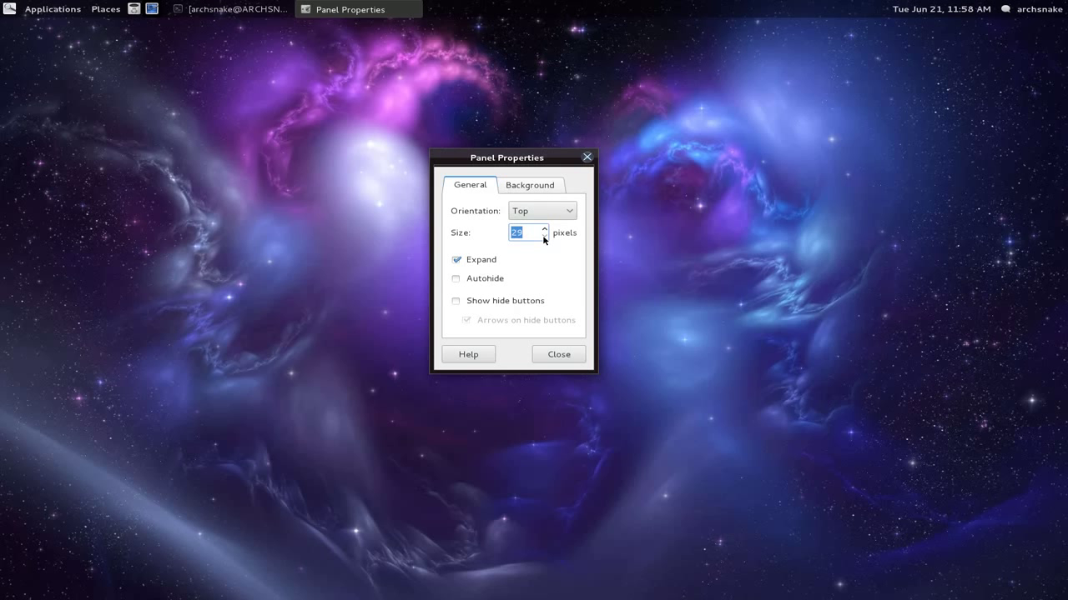
pyautogui.moveTo(615, 231)
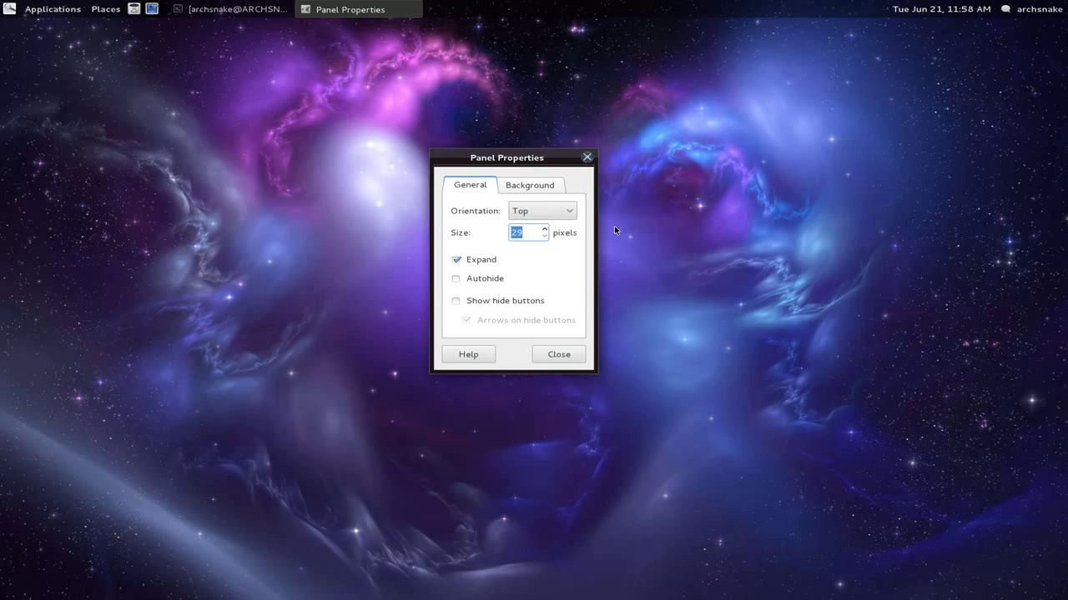
pyautogui.moveTo(486, 332)
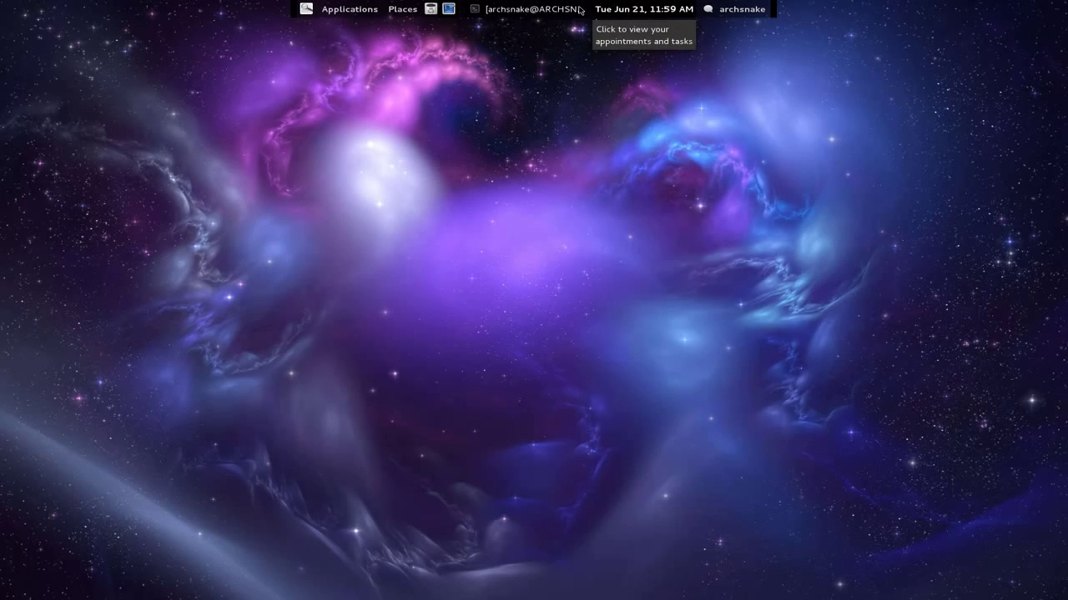
pyautogui.moveTo(771, 13)
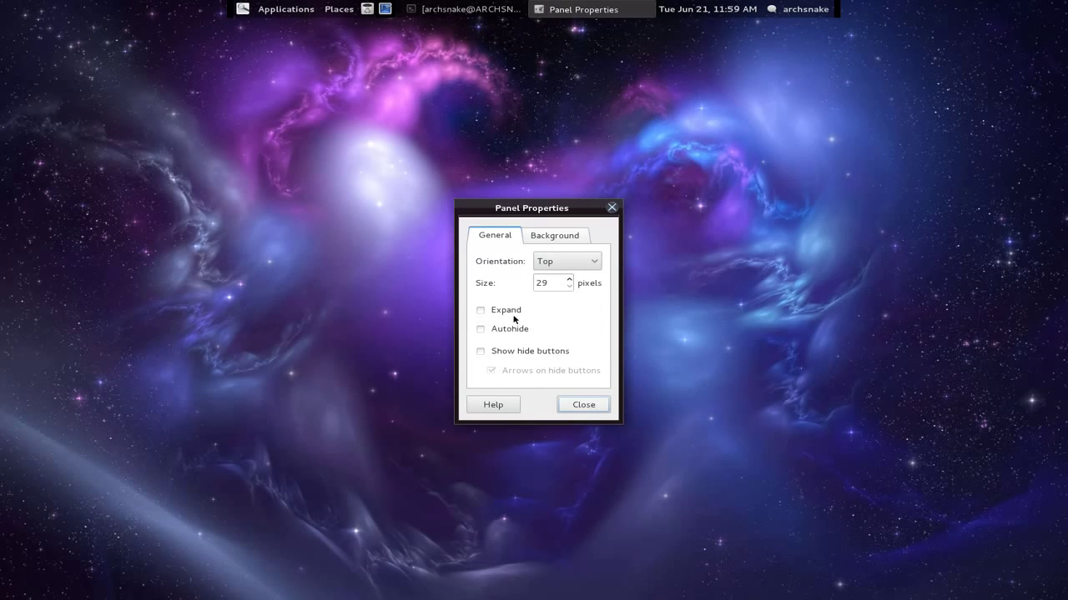
pyautogui.click(480, 310)
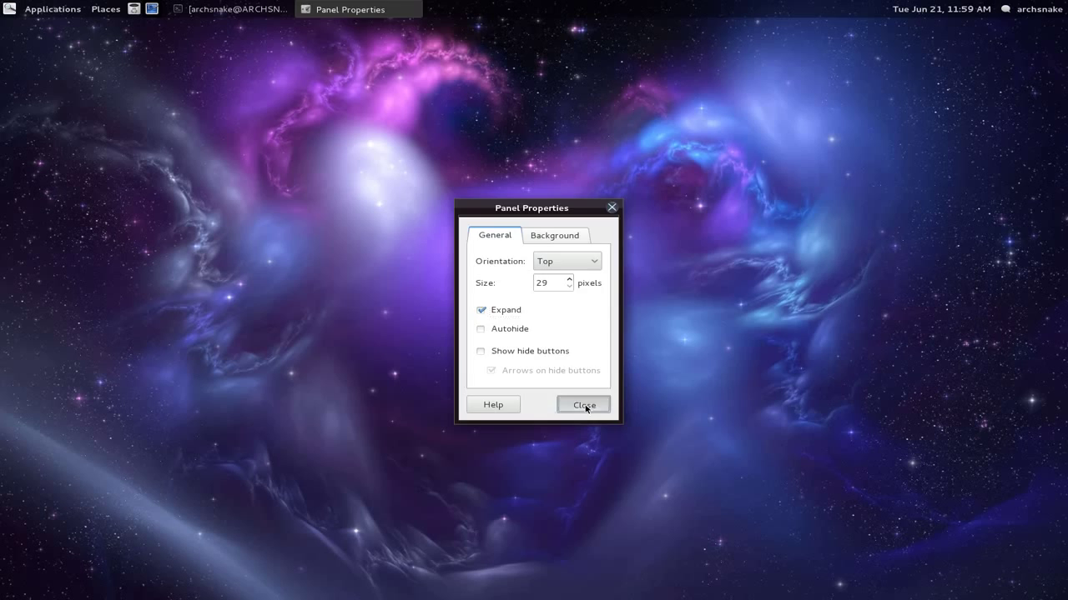
pyautogui.click(583, 404)
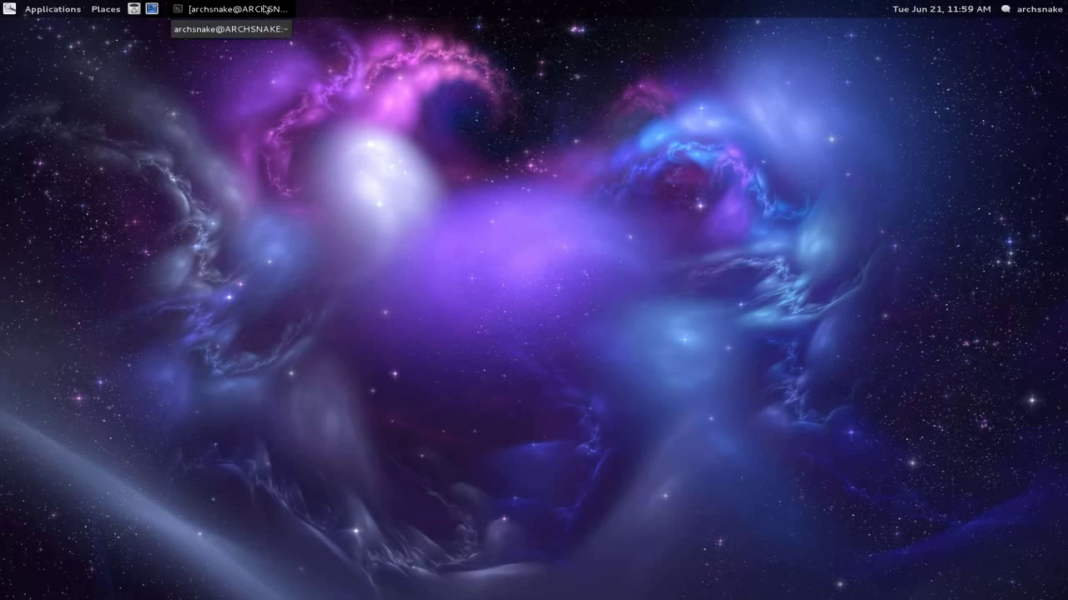
pyautogui.click(52, 8)
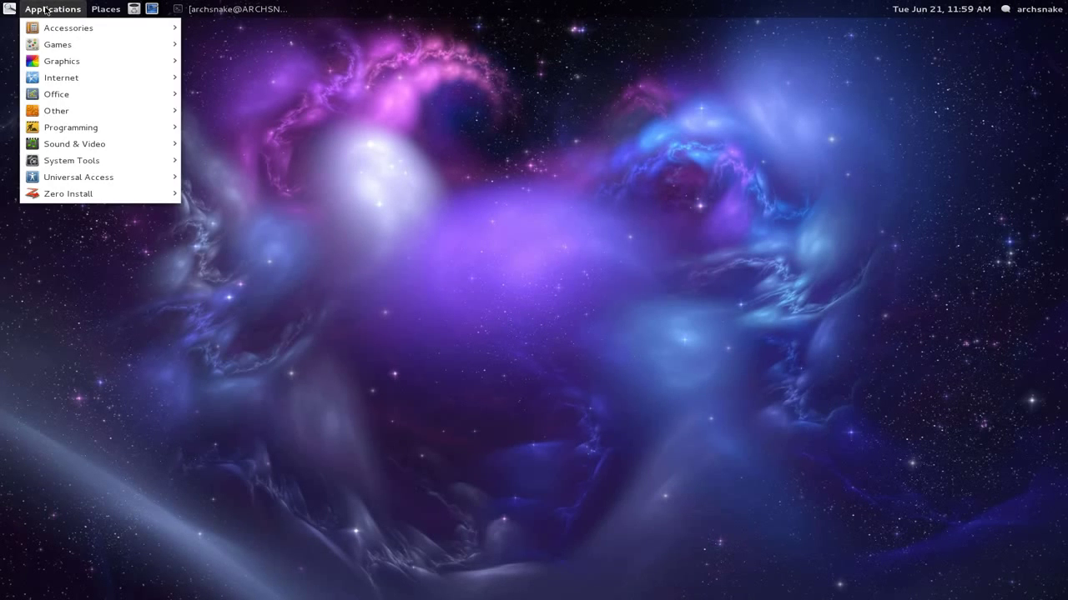
pyautogui.click(368, 234)
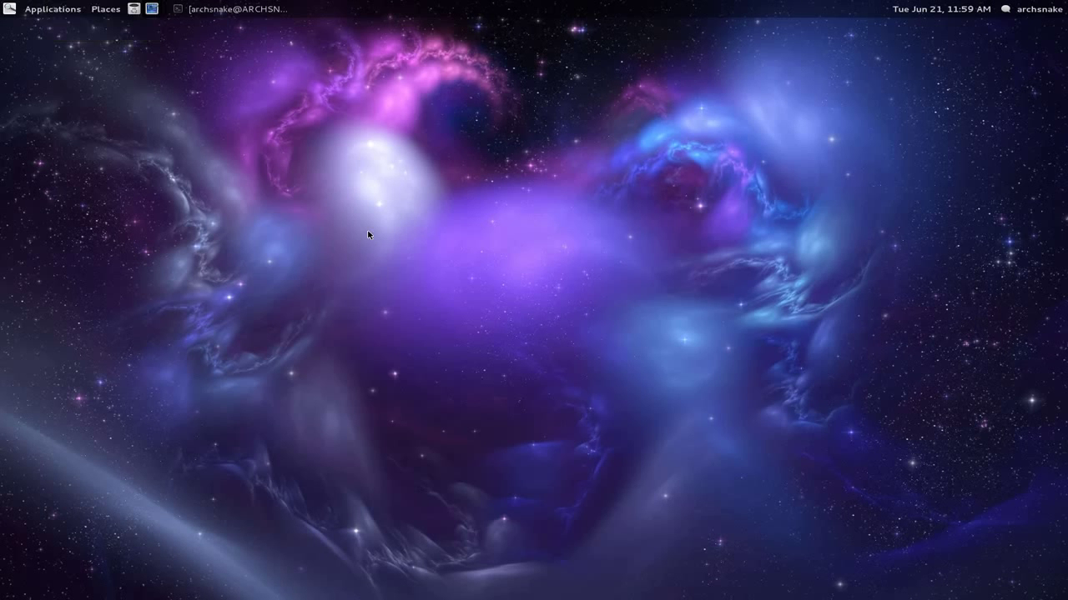
pyautogui.moveTo(497, 205)
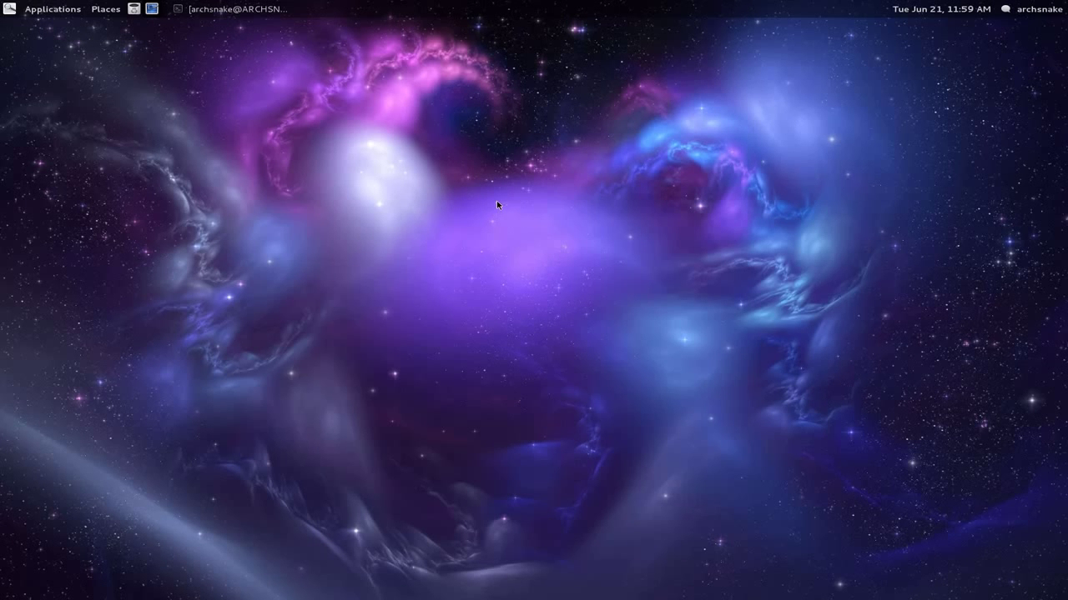
pyautogui.moveTo(292, 191)
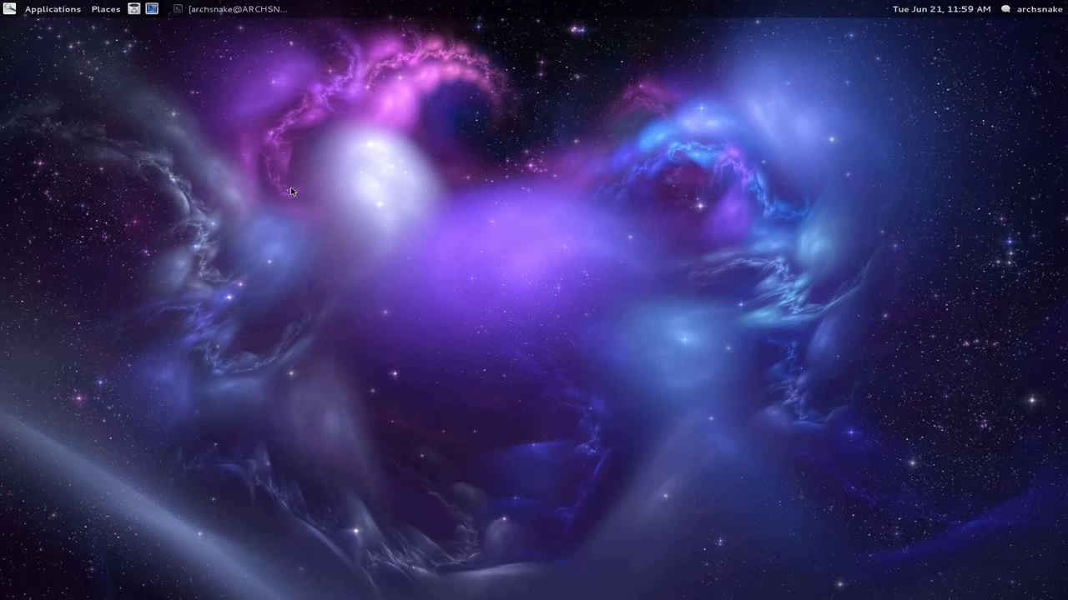
pyautogui.moveTo(455, 131)
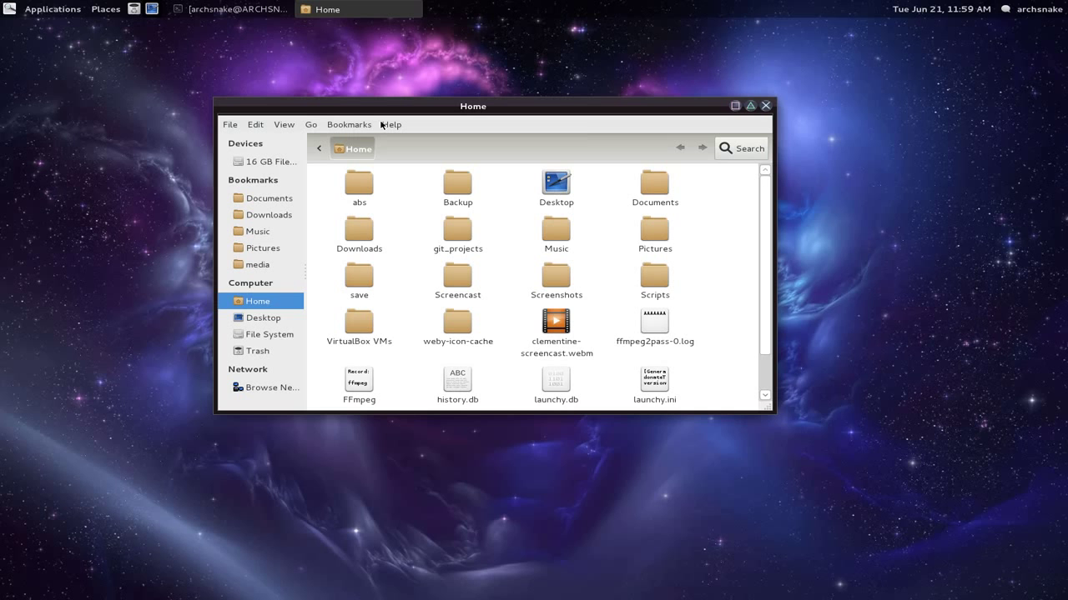
# Step: Close the Nautilus Home folder window using its title-bar X button
pyautogui.click(734, 106)
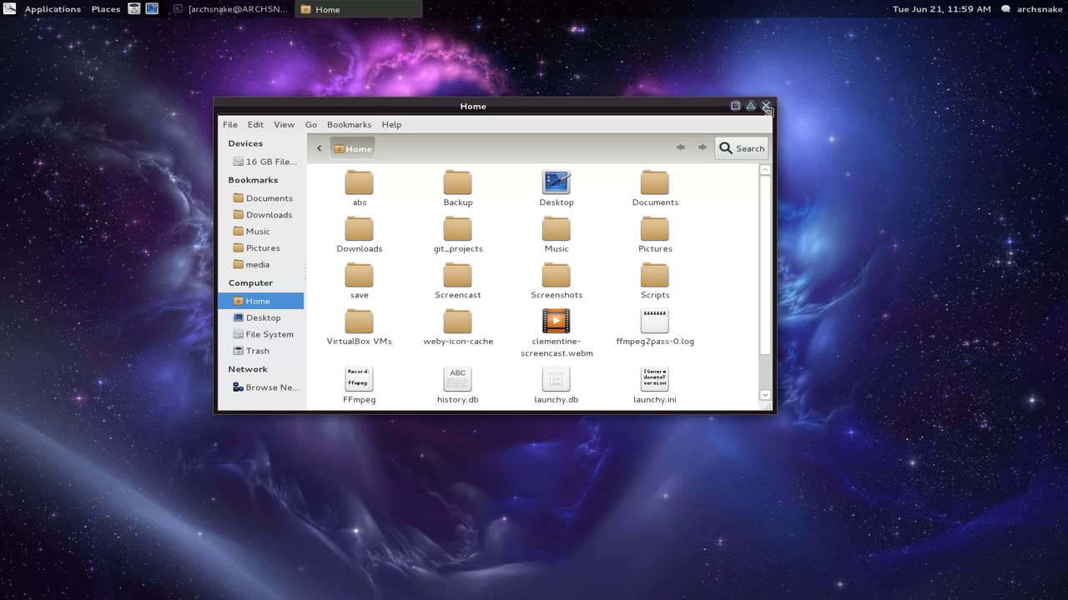
pyautogui.moveTo(764, 106)
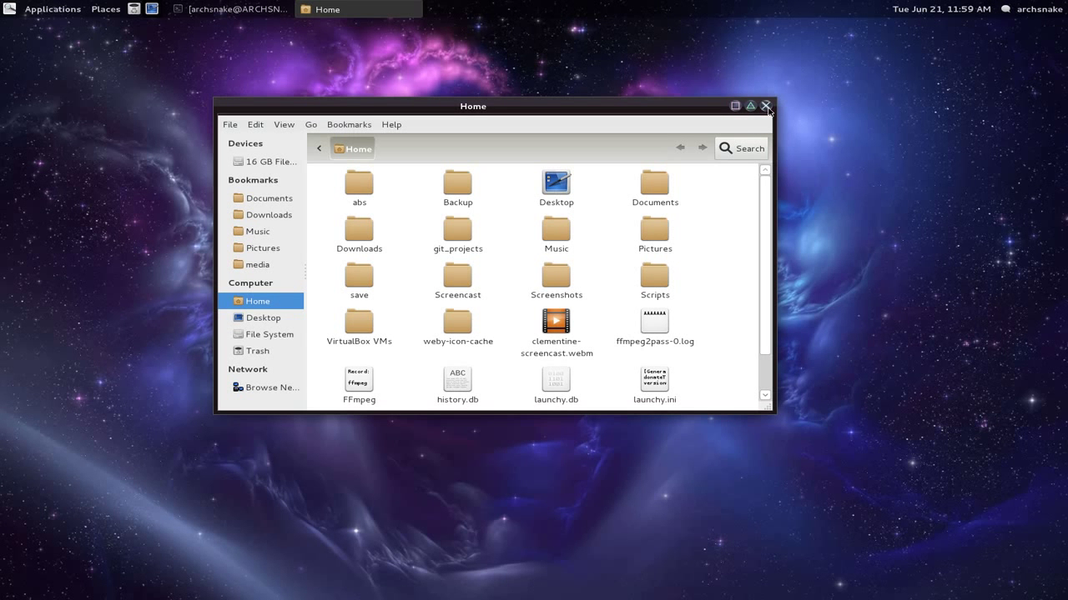
pyautogui.moveTo(765, 106)
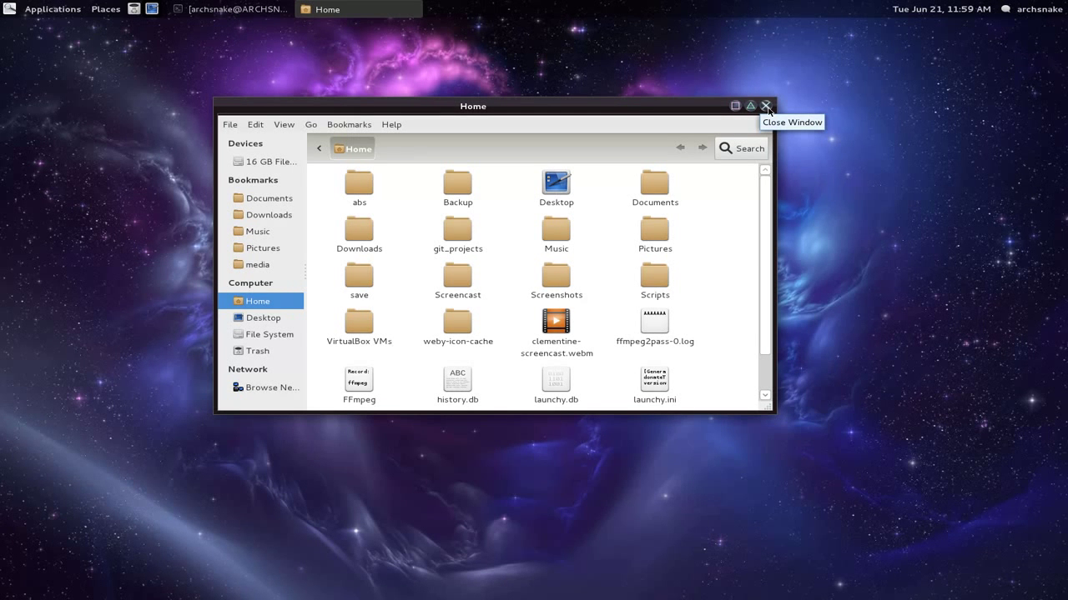
pyautogui.moveTo(566, 109)
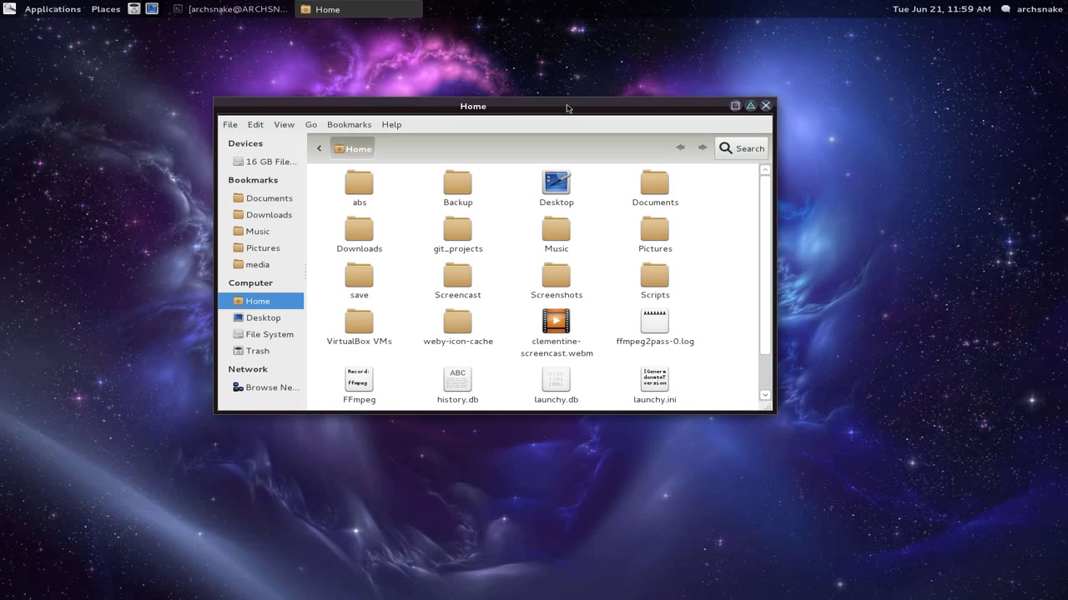
pyautogui.moveTo(558, 112)
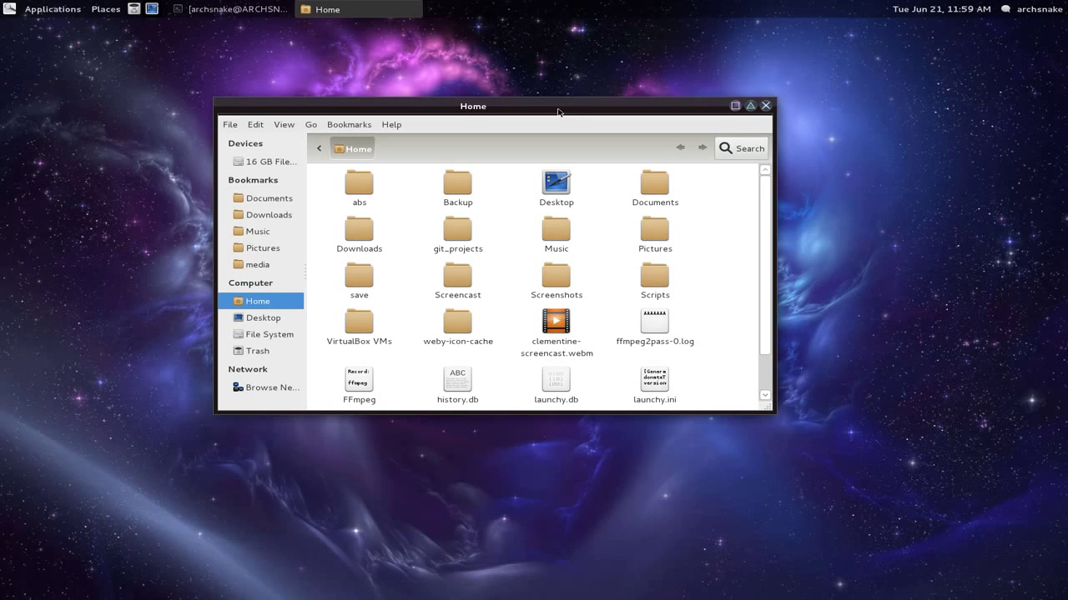
pyautogui.moveTo(776, 17)
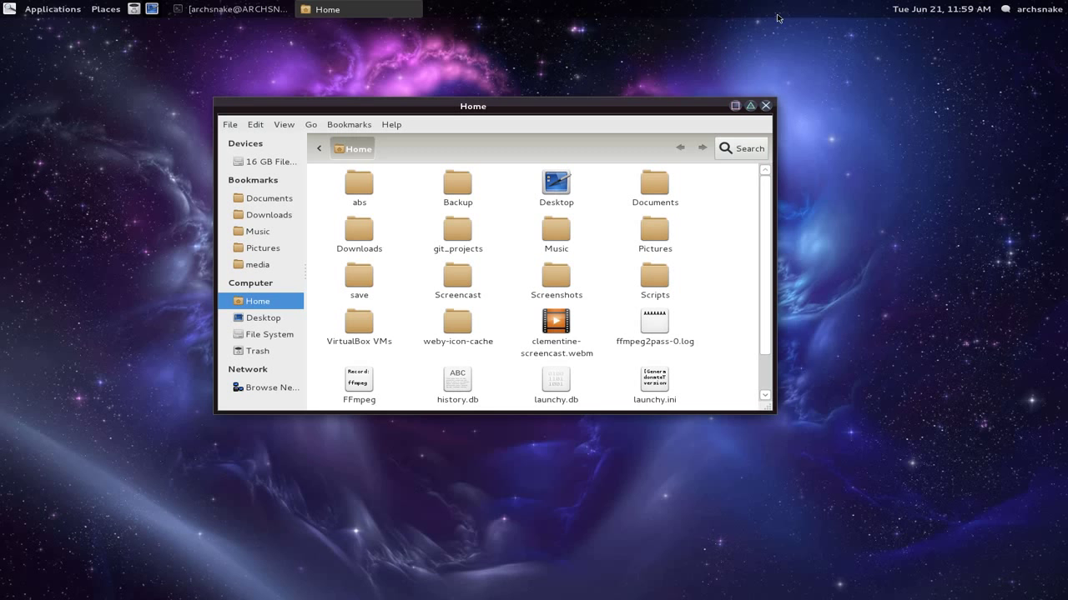
pyautogui.moveTo(637, 331)
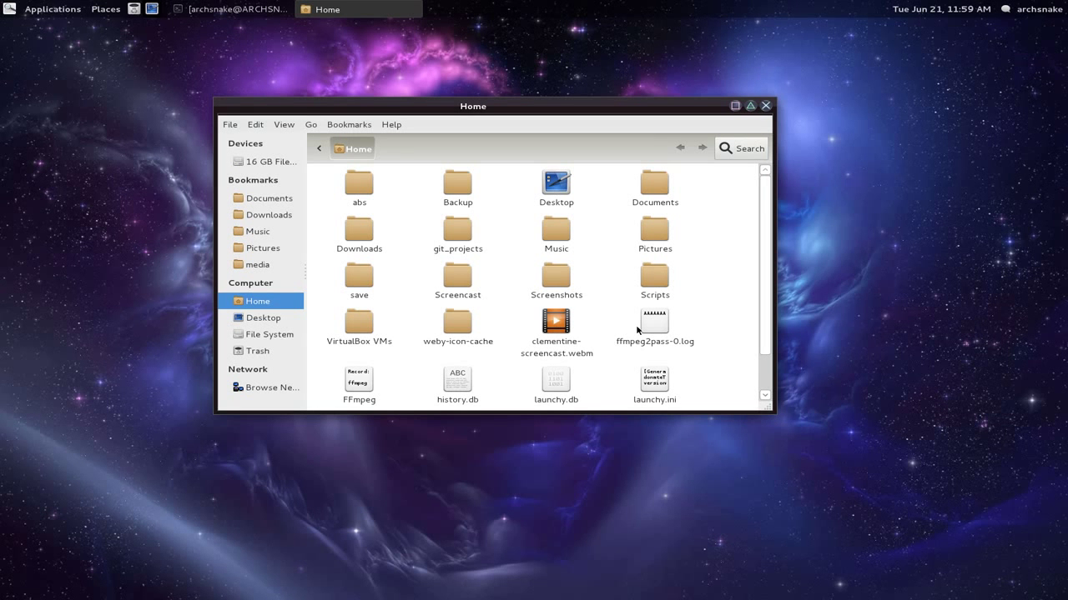
pyautogui.click(733, 105)
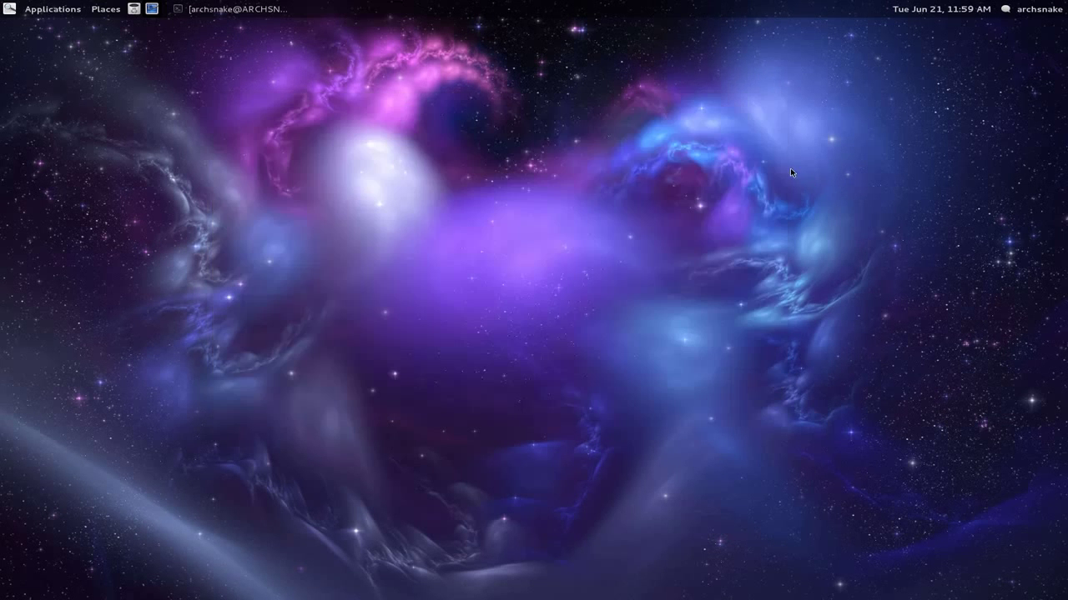